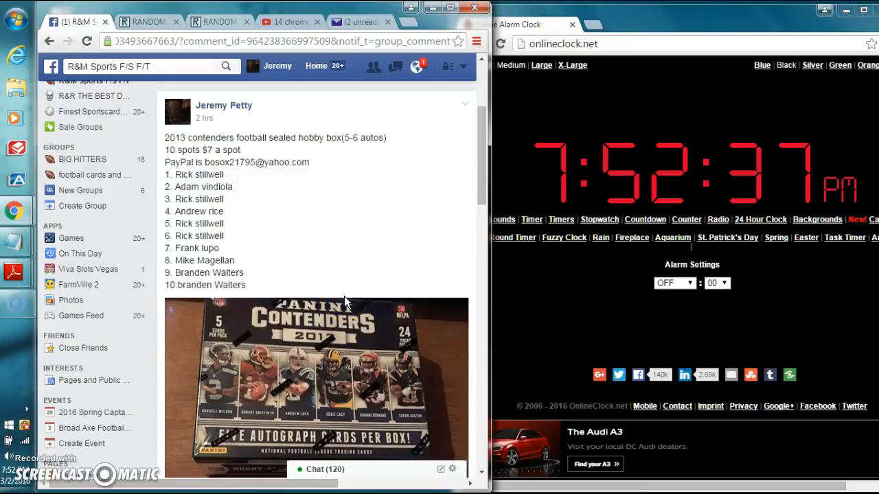
mouse_move(414, 226)
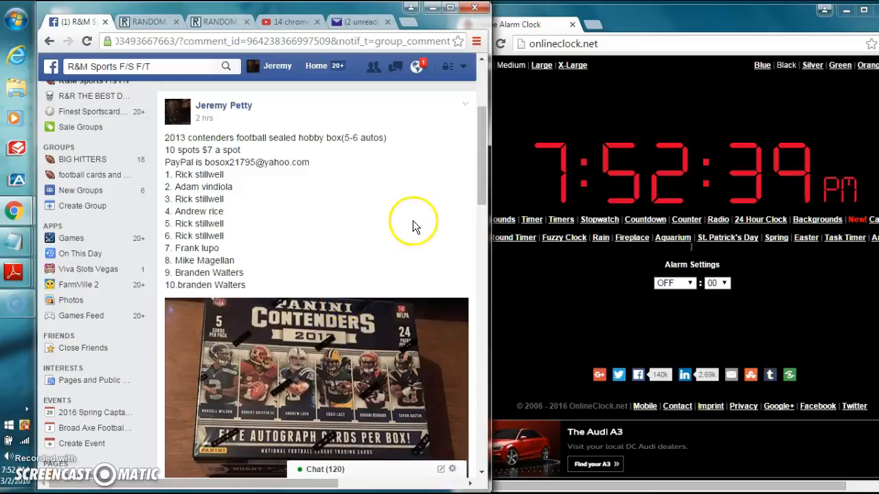
Scroll to the bottom of the box-break post's comments and start a new comment
scroll("down", 3)
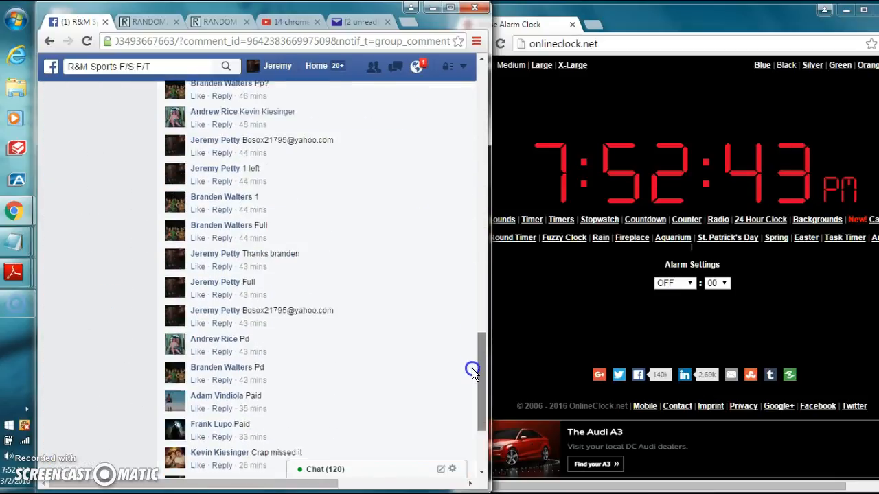
scroll("down", 3)
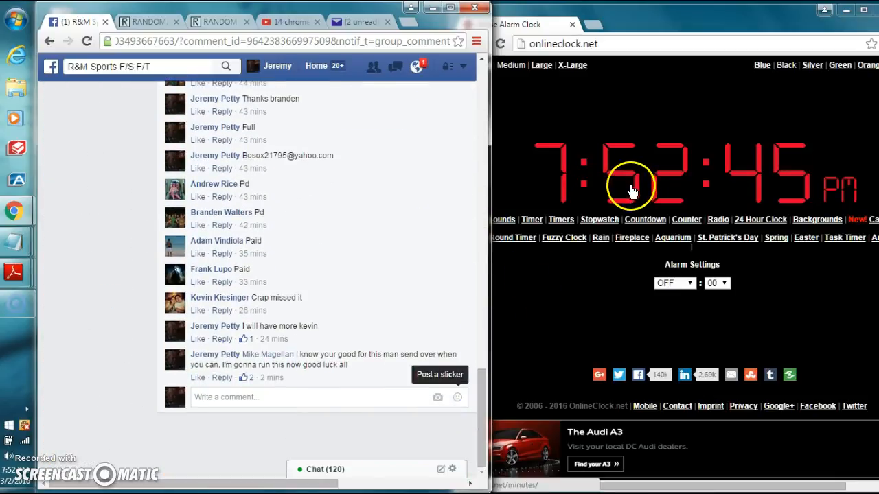
left_click(309, 396)
type("live")
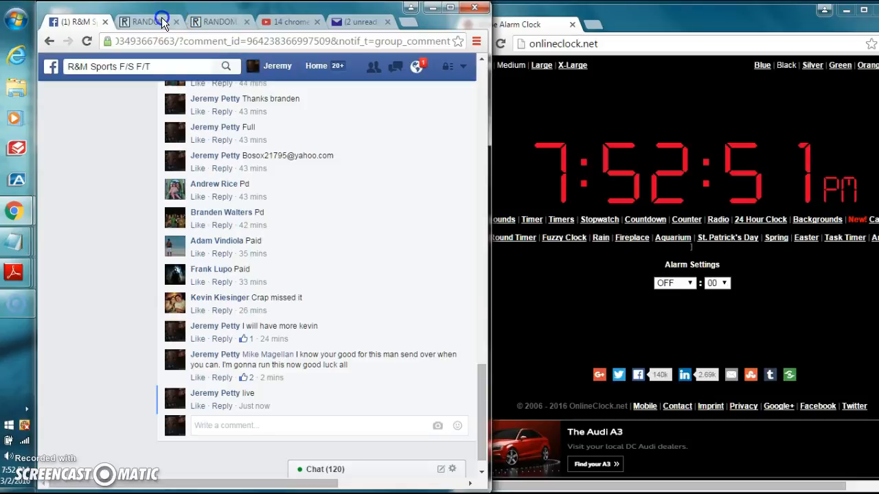
Roll two dice on RANDOM.ORG's dice roller, then bring up the ten-name list randomizer
left_click(144, 22)
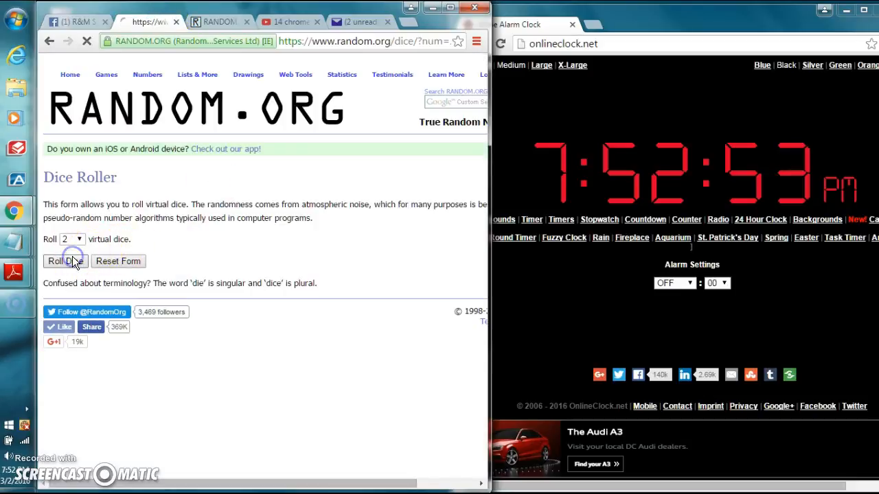
left_click(54, 261)
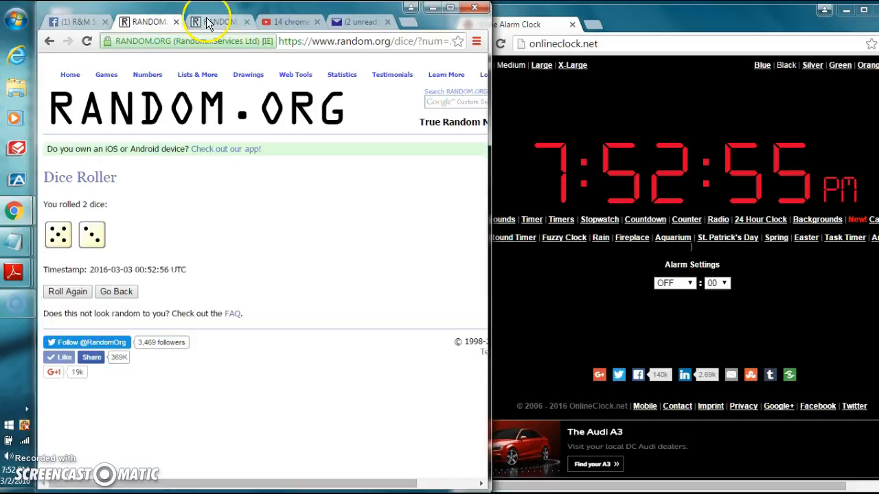
left_click(213, 21)
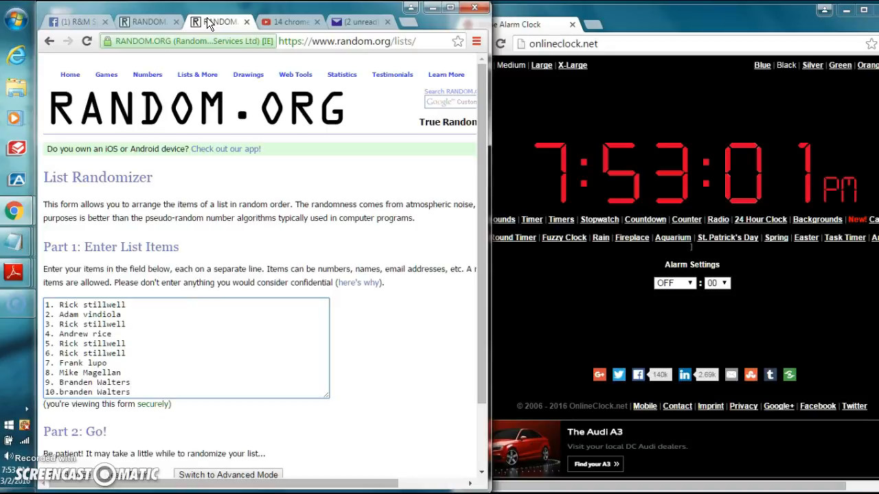
left_click(213, 21)
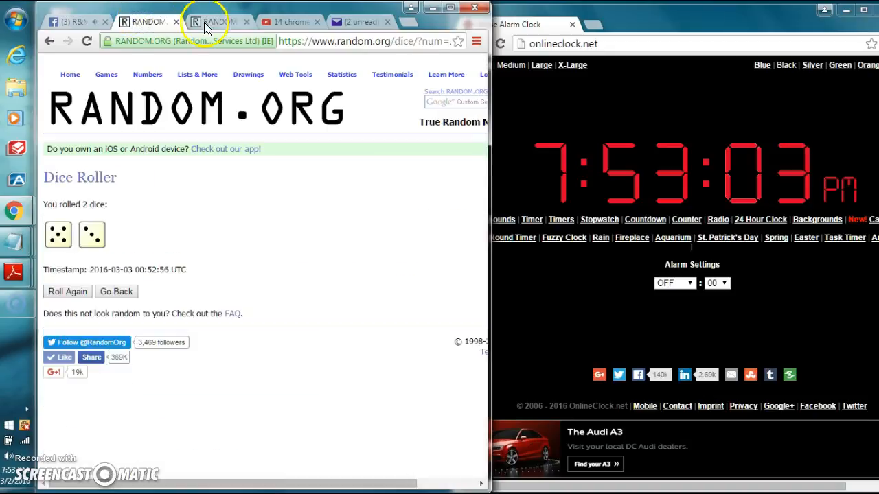
left_click(213, 22)
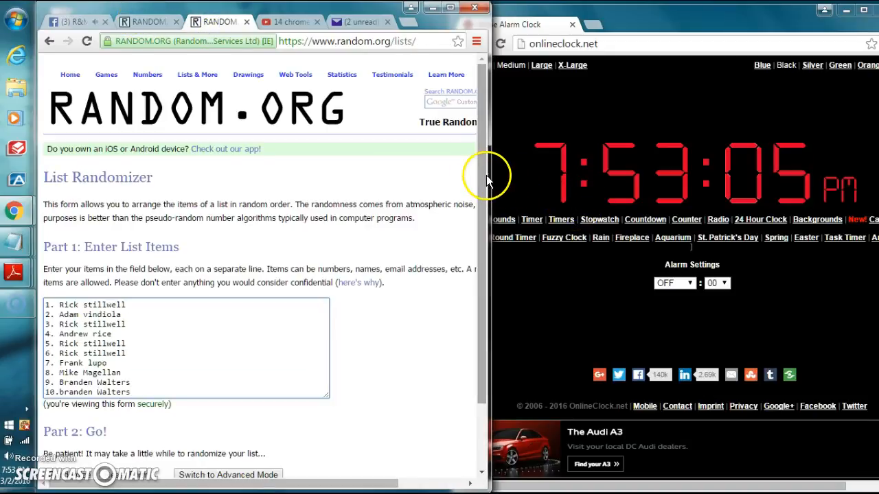
scroll("down", 3)
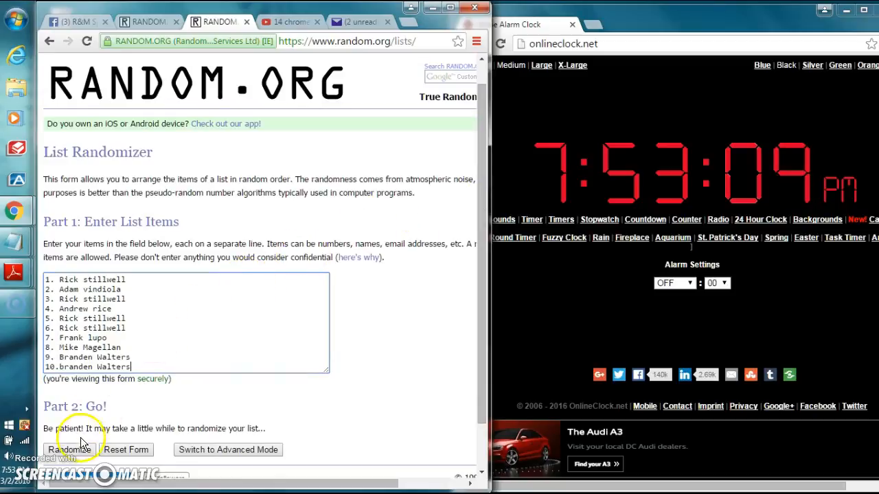
Randomize the ten-name list 8 times to match the dice total, then return to Facebook
left_click(69, 450)
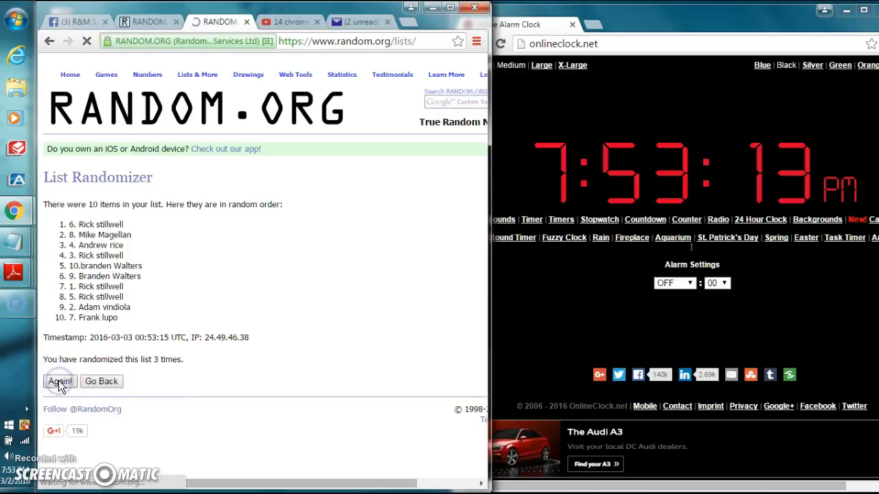
left_click(59, 381)
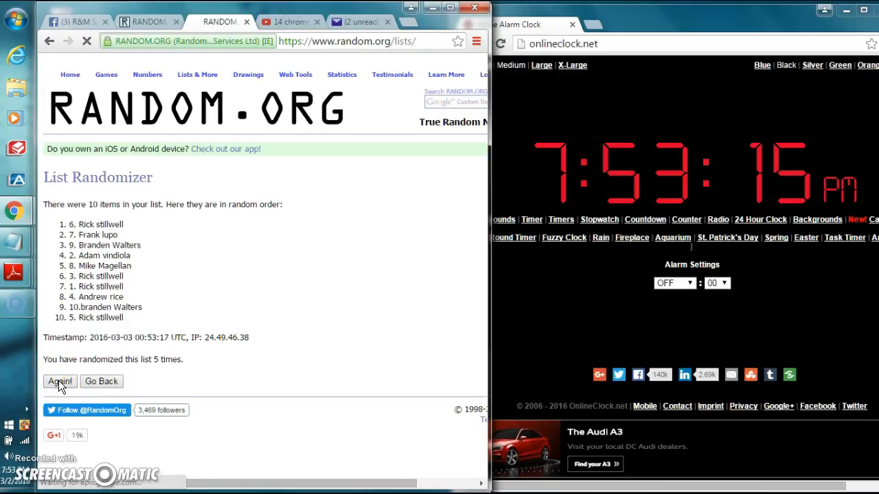
left_click(59, 381)
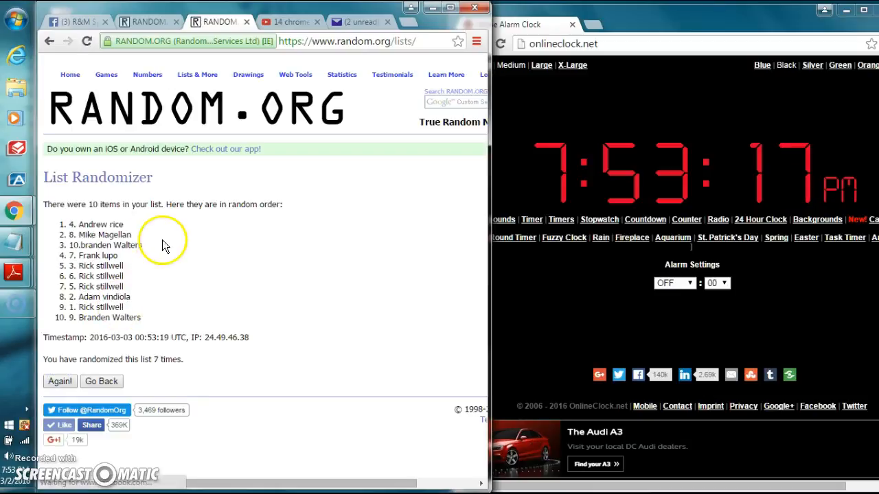
left_click(213, 21)
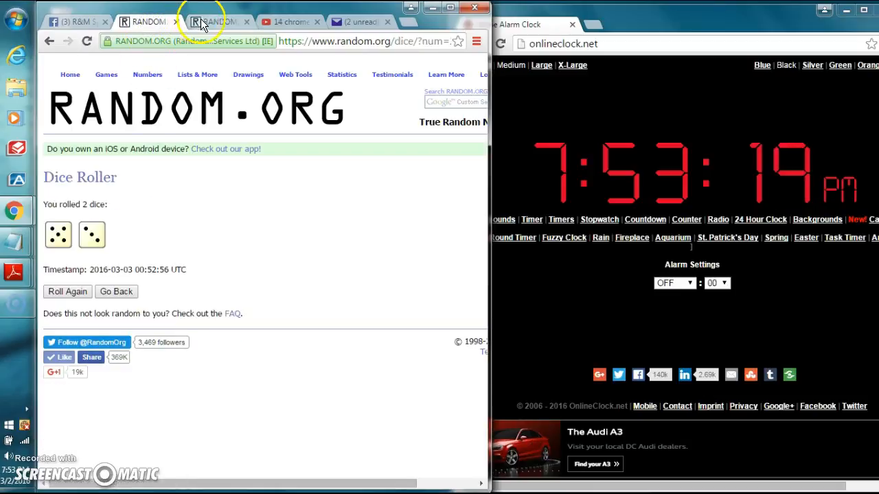
left_click(212, 21)
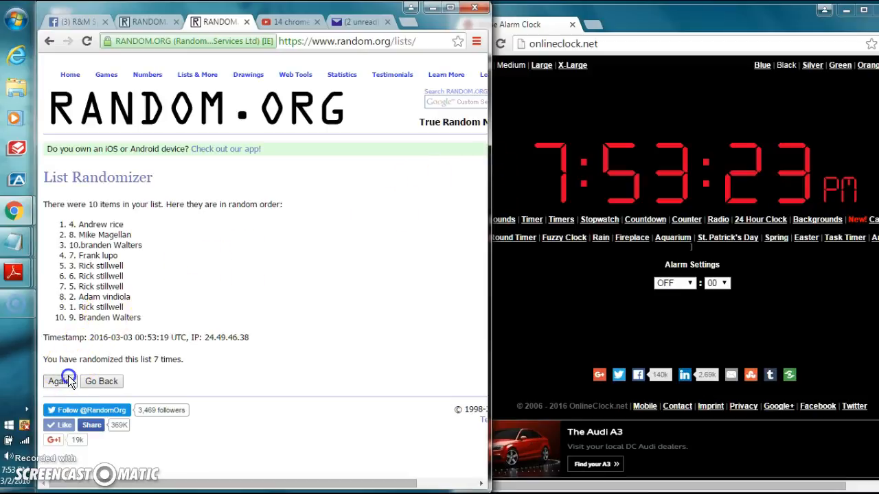
left_click(60, 381)
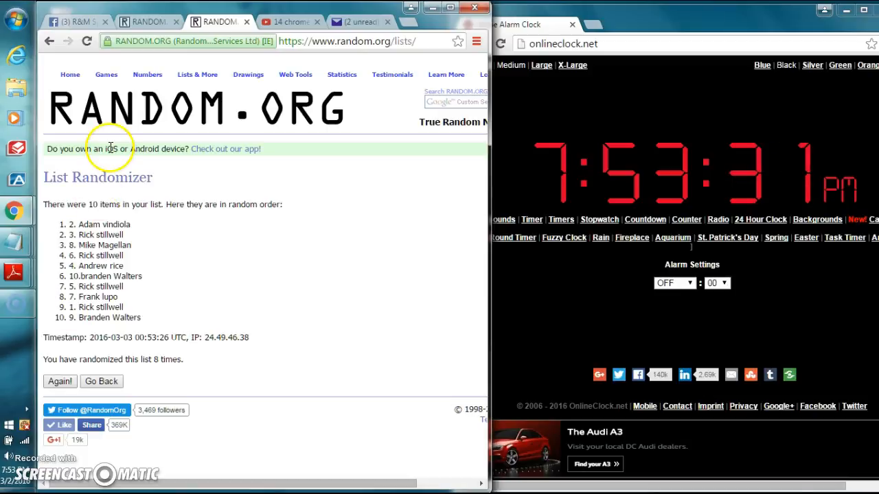
mouse_move(151, 209)
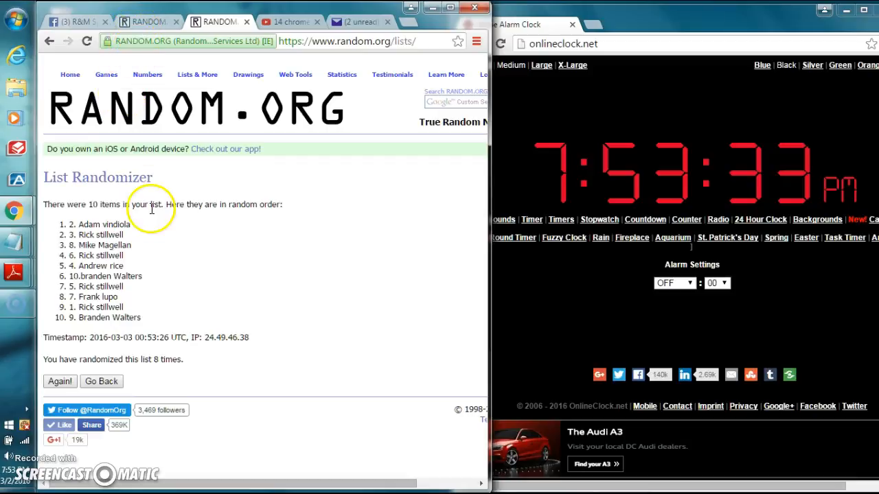
left_click(145, 22)
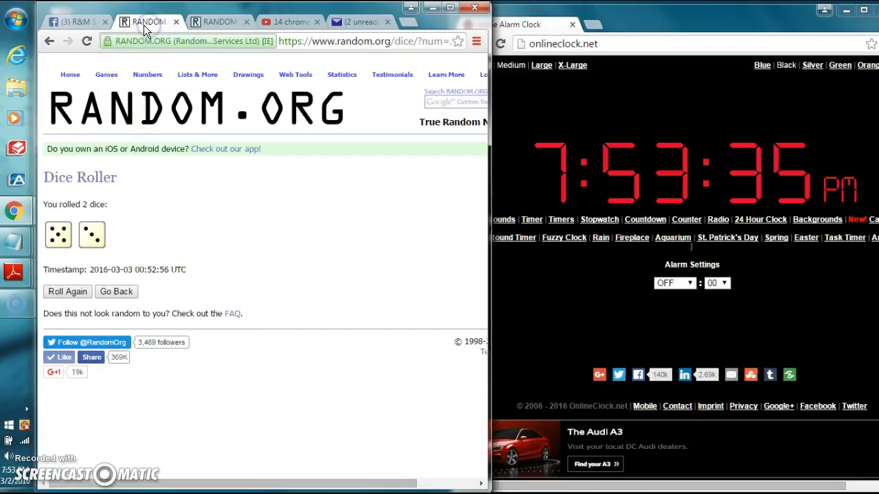
left_click(75, 22)
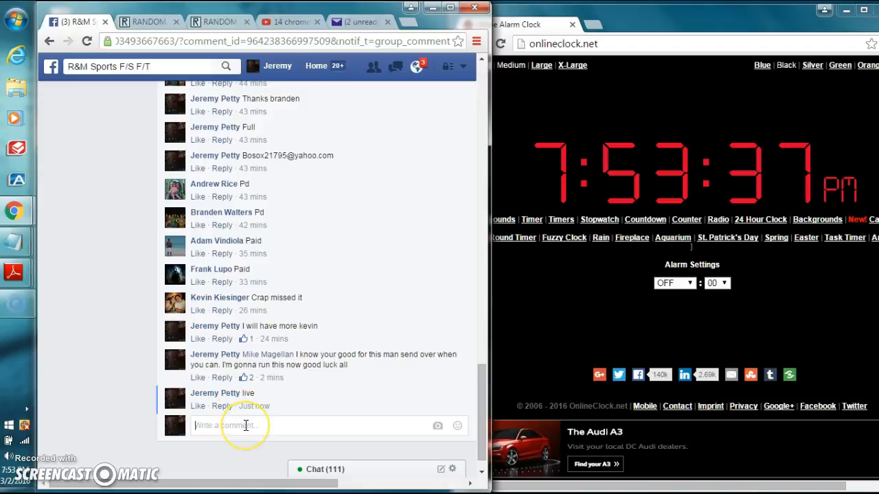